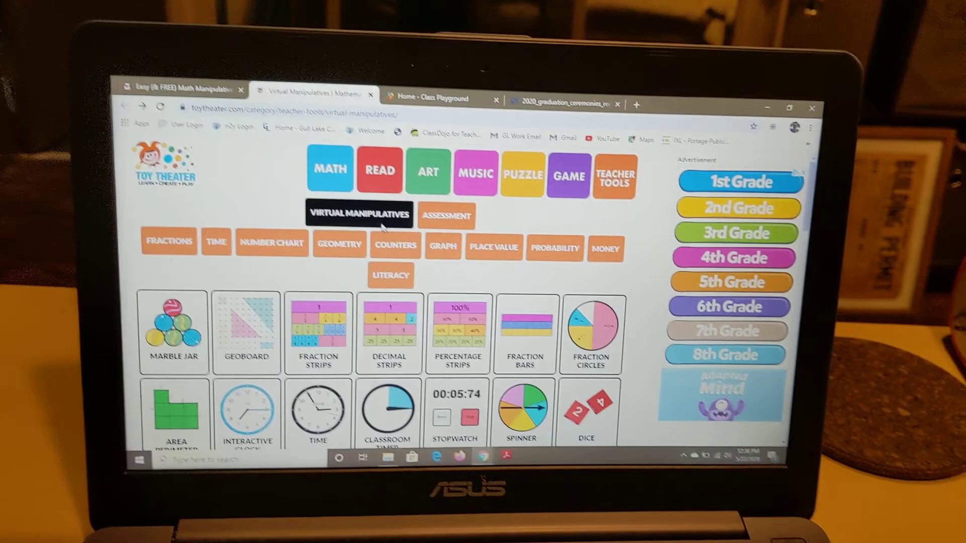
# Show 6 × 2 = 12 on the Multiplication Chart 1 to 12, then return to the manipulatives list
pyautogui.scroll(-3)
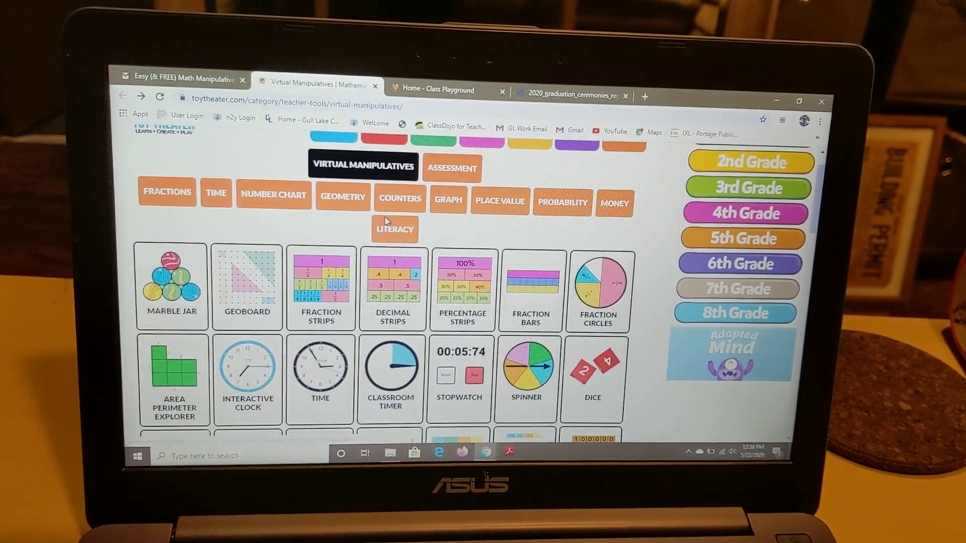
pyautogui.scroll(-3)
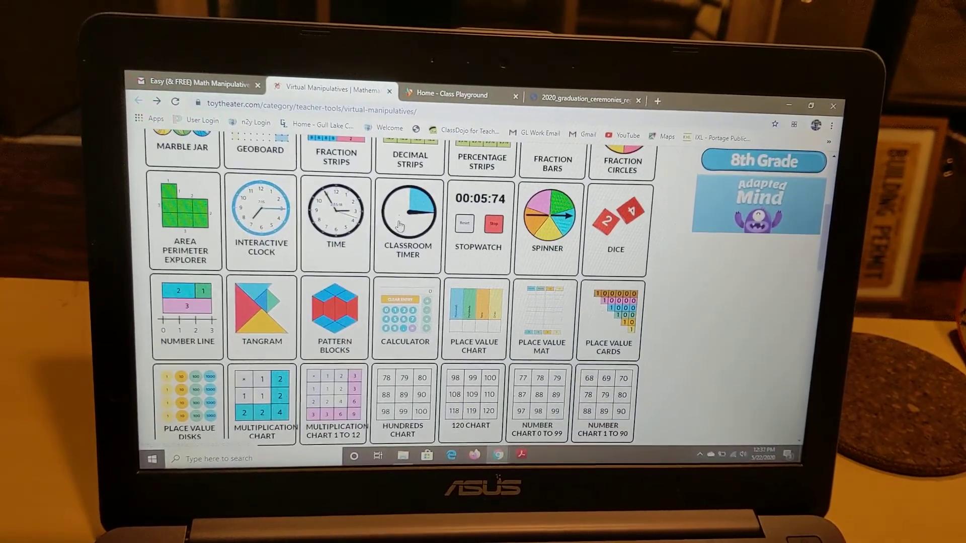
pyautogui.scroll(-3)
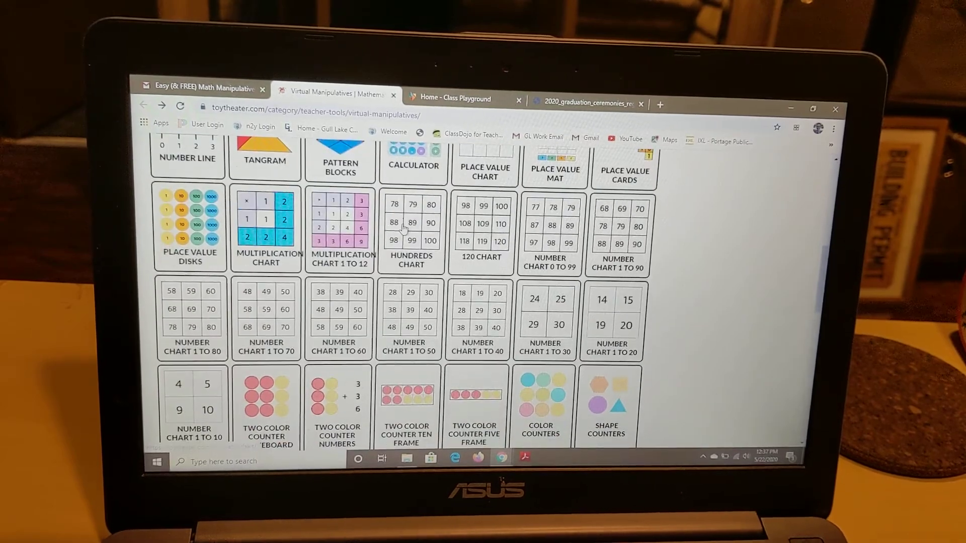
pyautogui.scroll(-3)
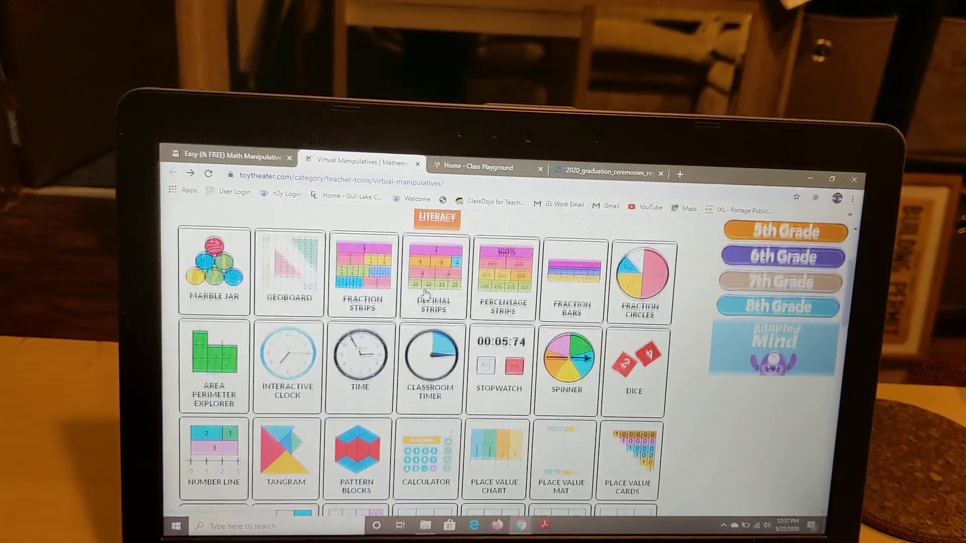
pyautogui.scroll(-3)
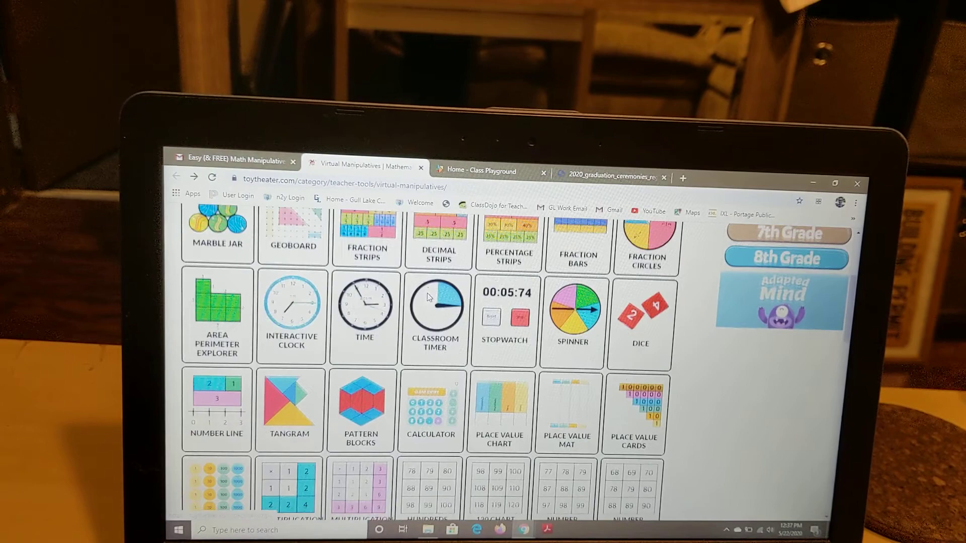
pyautogui.scroll(-3)
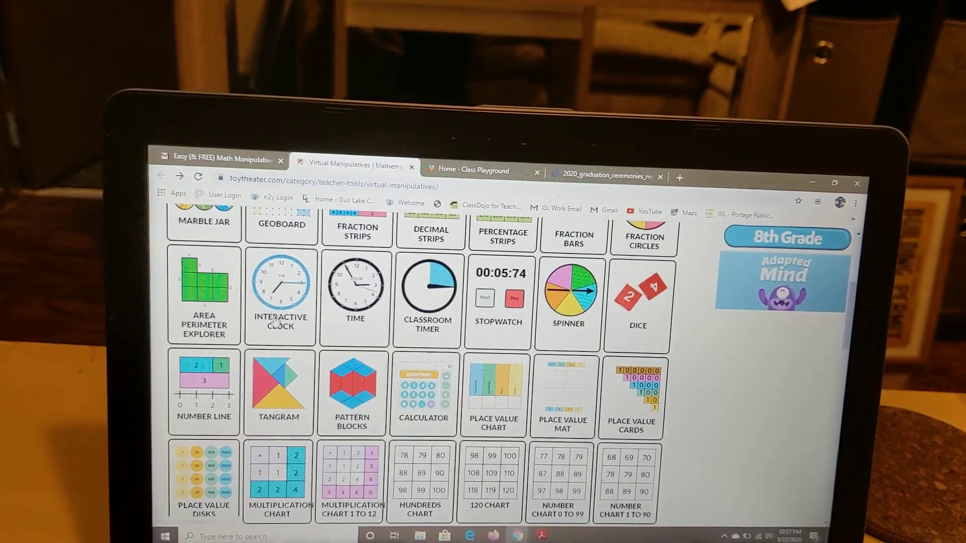
pyautogui.scroll(-3)
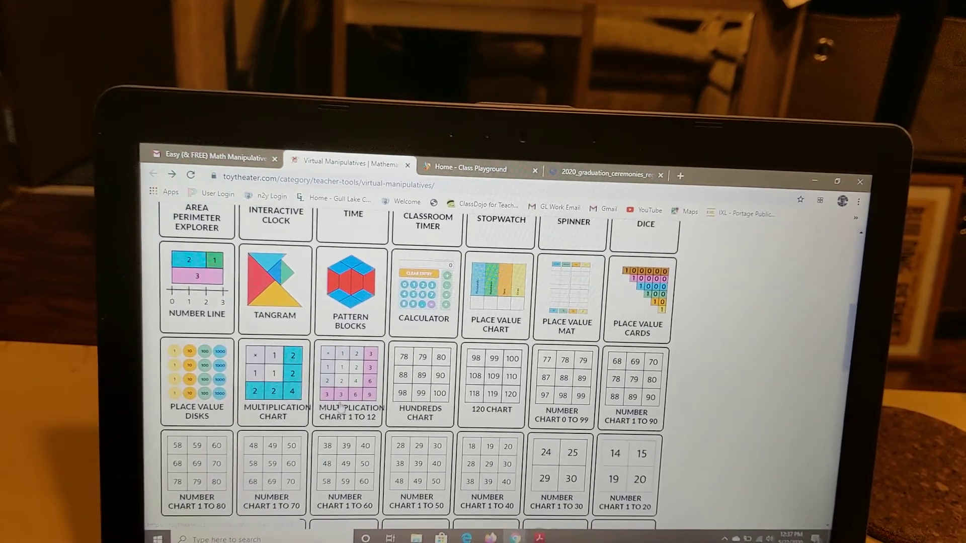
pyautogui.click(349, 382)
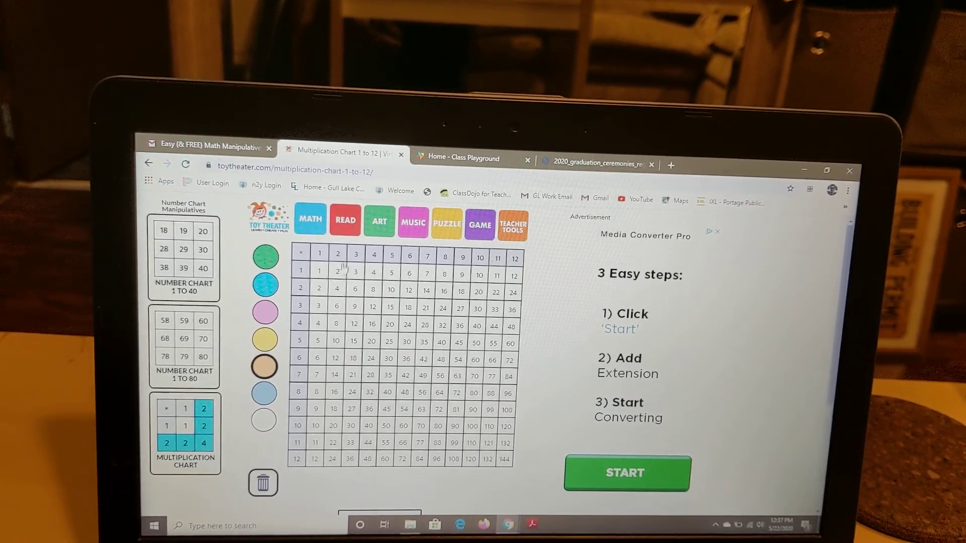
pyautogui.click(333, 361)
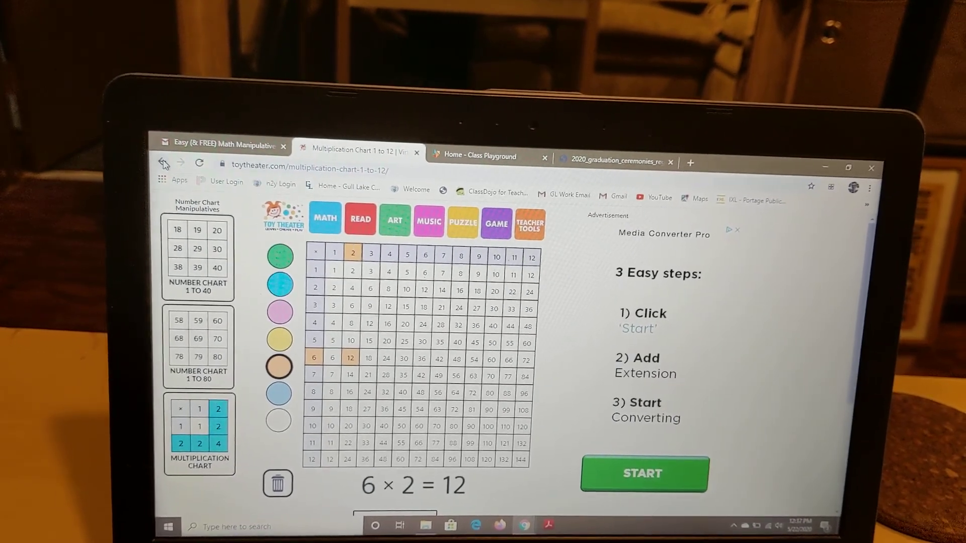
pyautogui.click(164, 163)
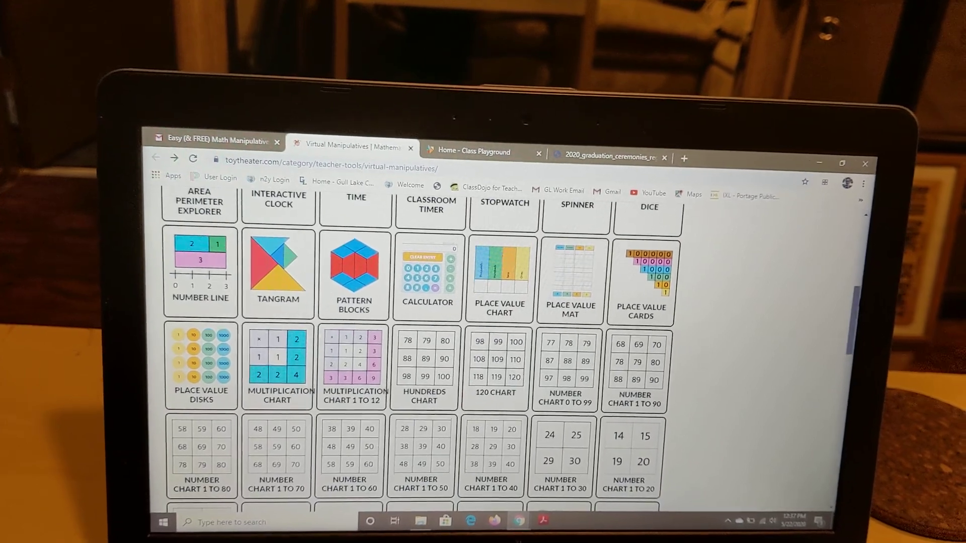
# Build $5.21 in Play Money United States by adding a penny, then go to Class Playground
pyautogui.scroll(-3)
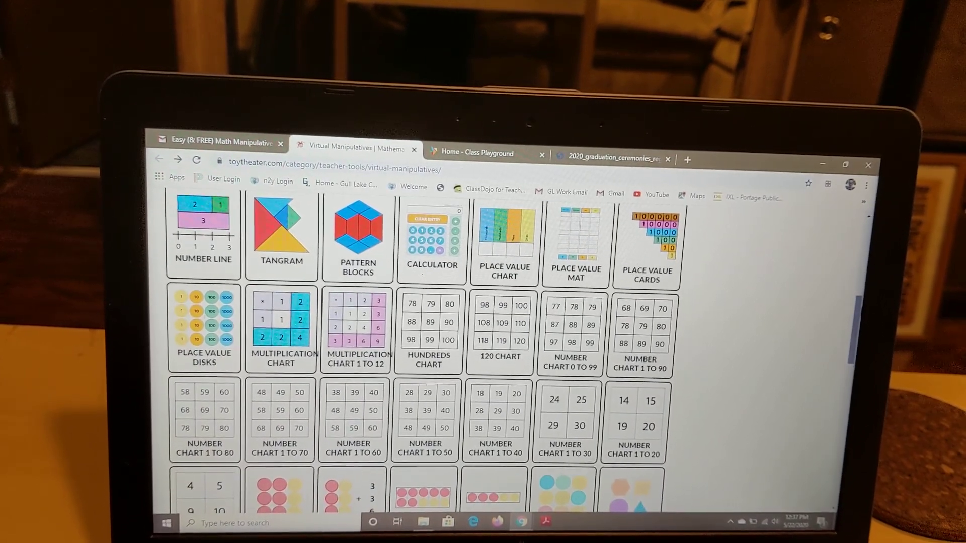
pyautogui.scroll(-3)
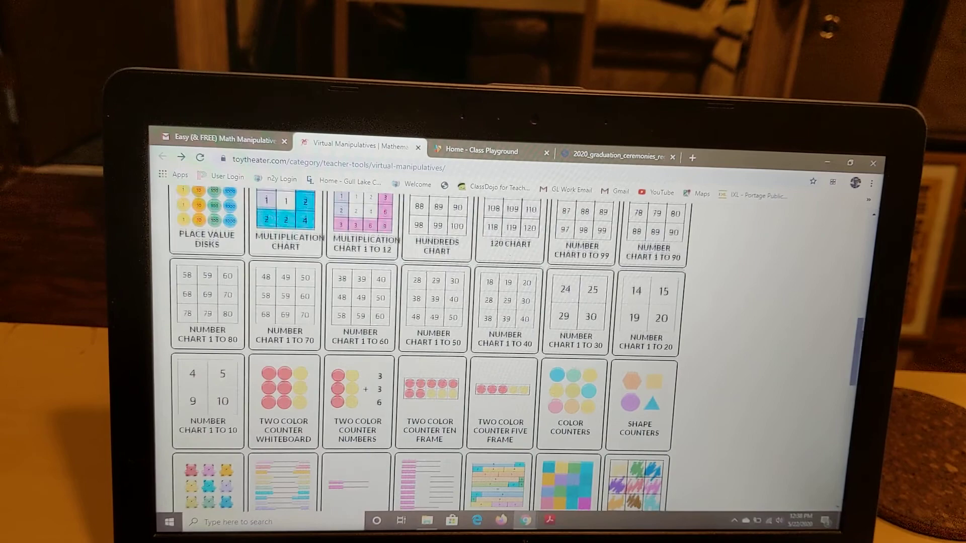
pyautogui.scroll(-3)
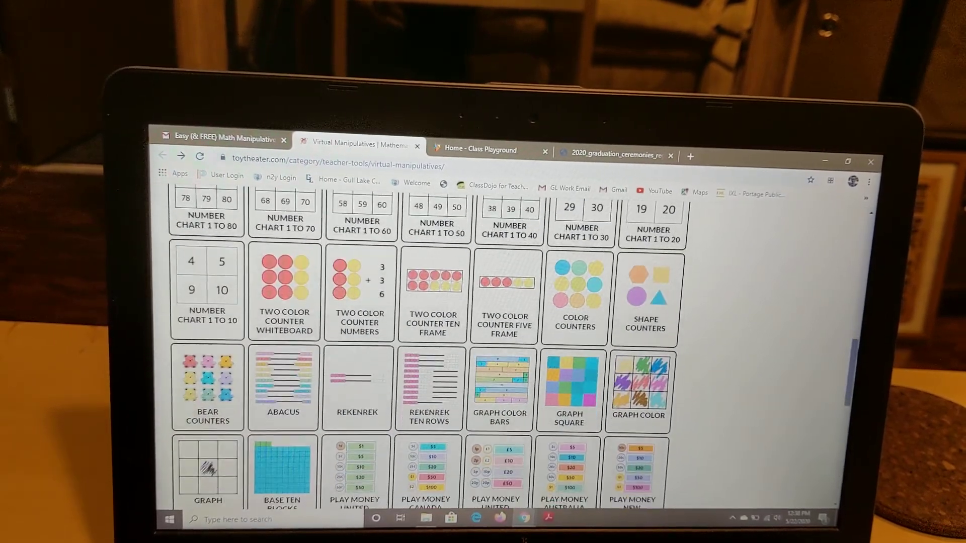
pyautogui.scroll(-3)
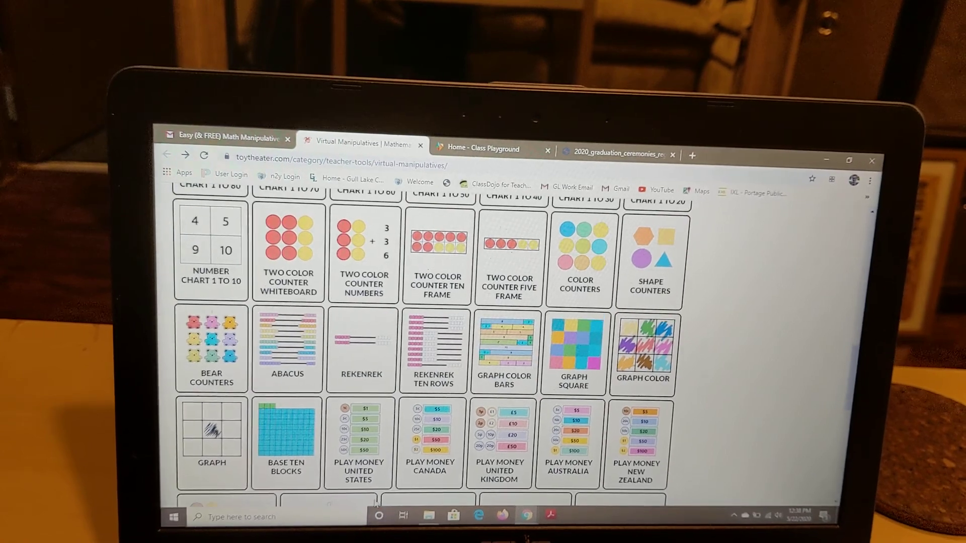
pyautogui.click(360, 431)
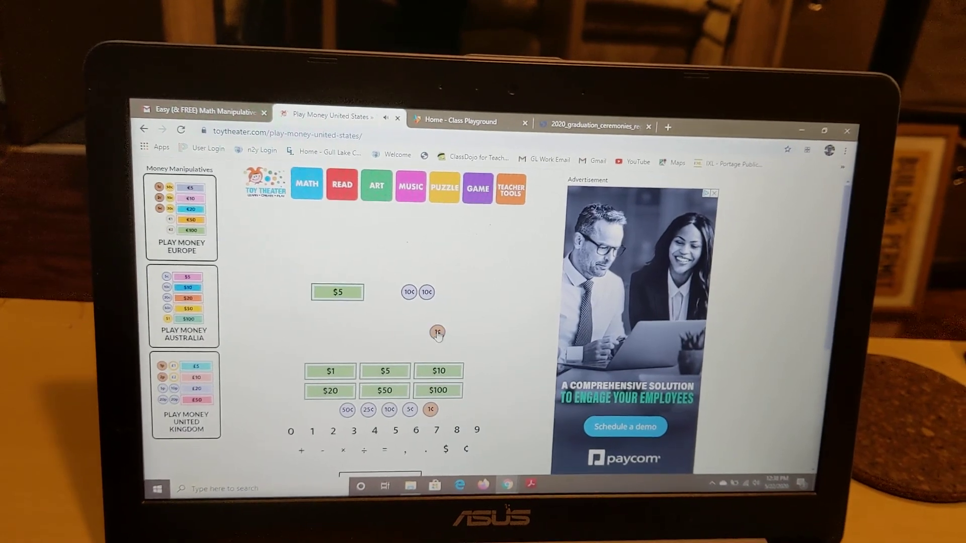
pyautogui.moveTo(437, 333); pyautogui.dragTo(443, 296)
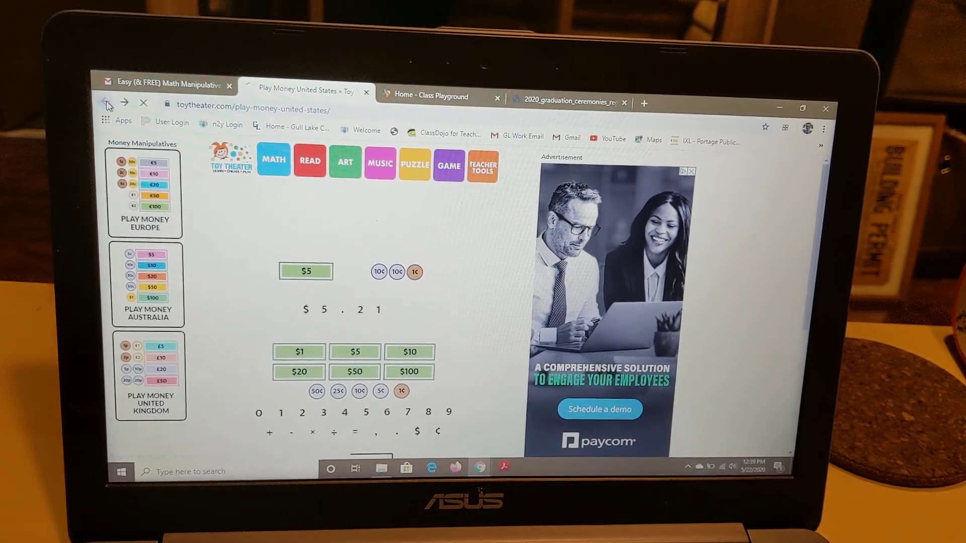
pyautogui.click(114, 103)
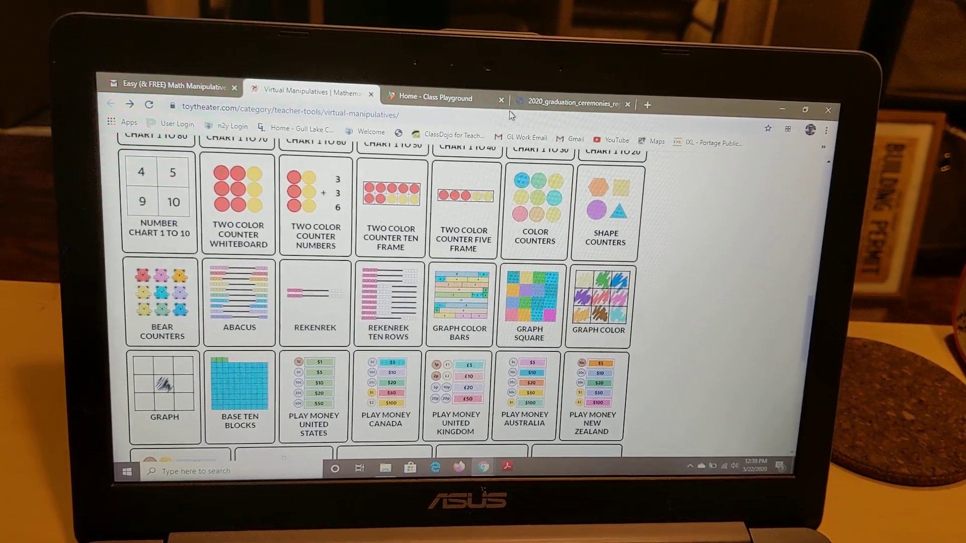
pyautogui.click(432, 97)
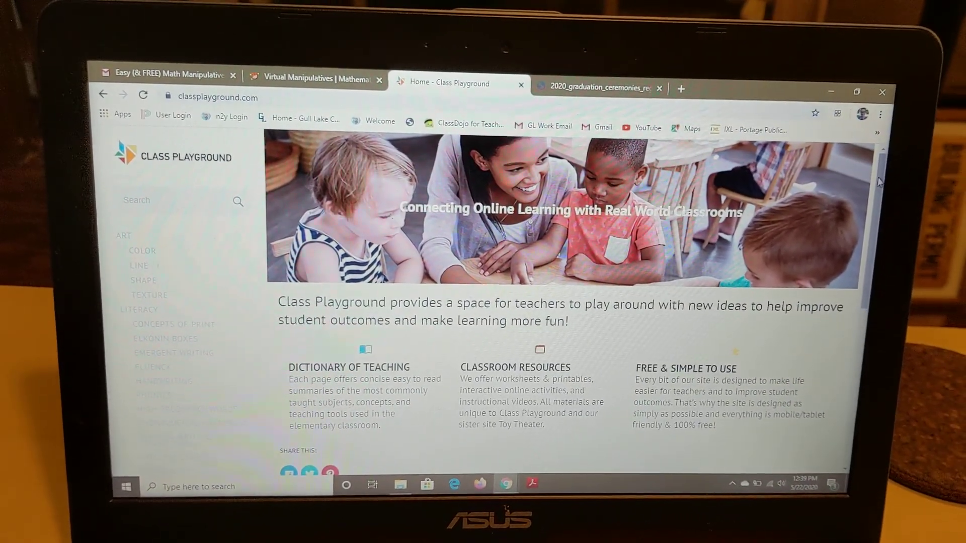
pyautogui.scroll(-3)
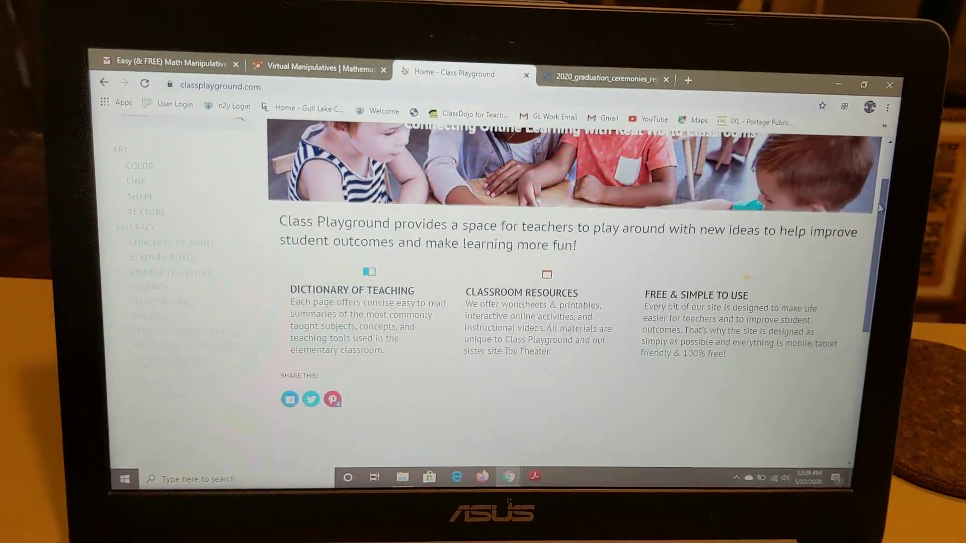
pyautogui.scroll(-3)
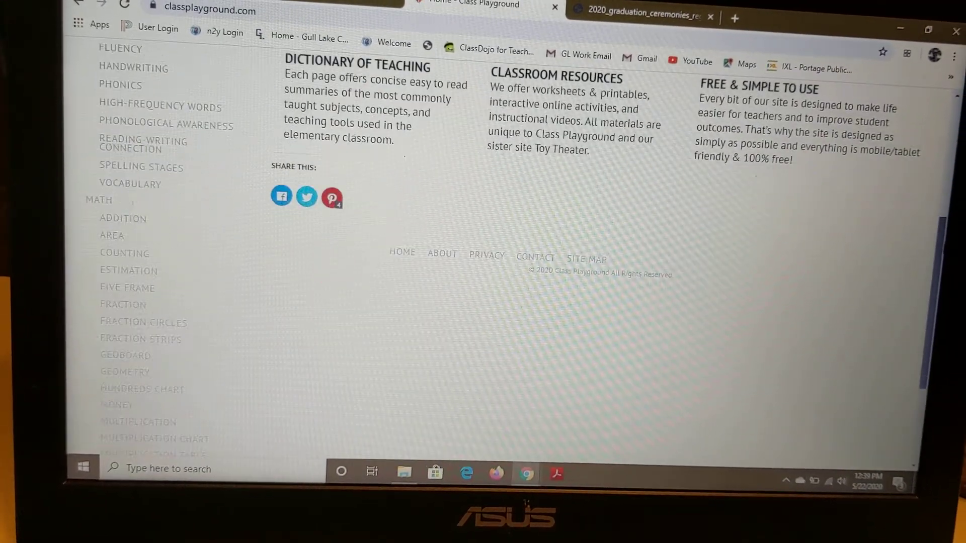
pyautogui.scroll(-3)
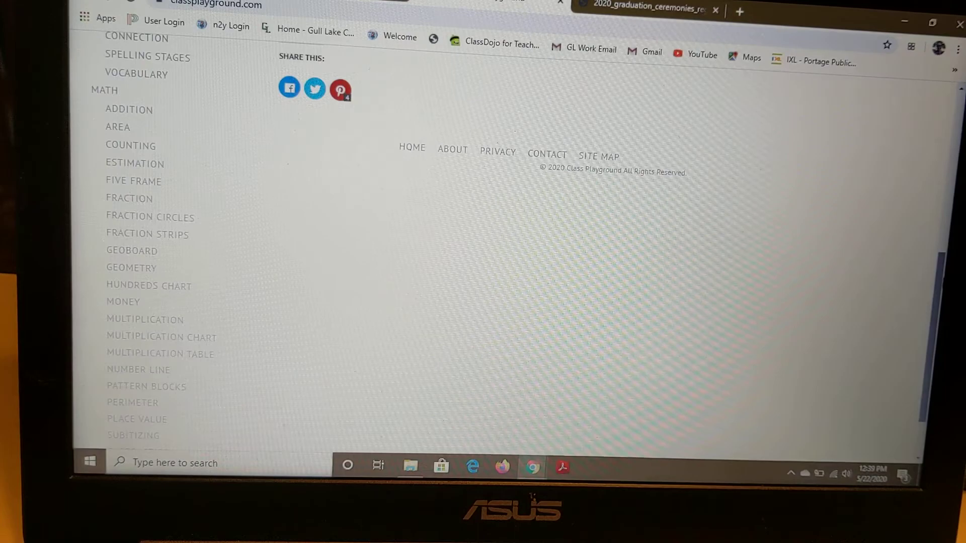
pyautogui.scroll(3)
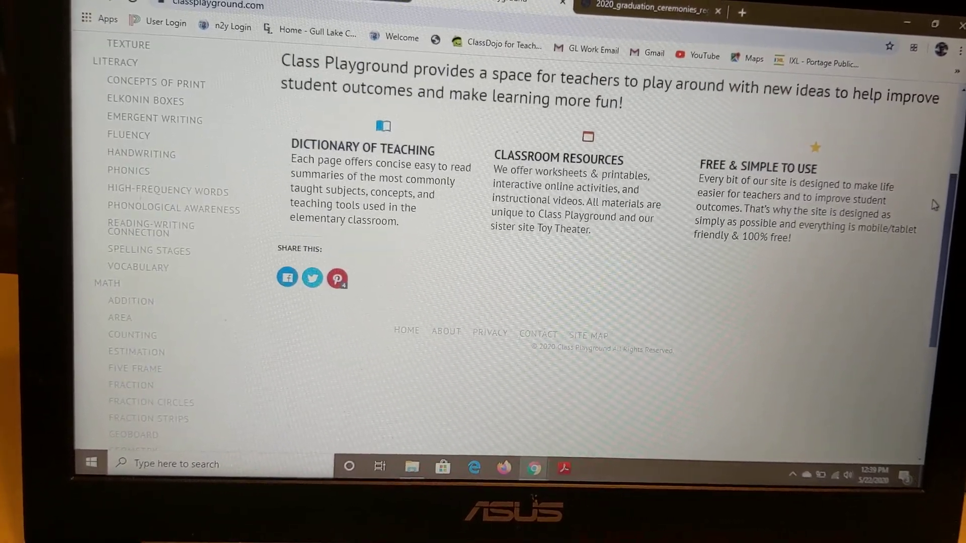
pyautogui.scroll(-3)
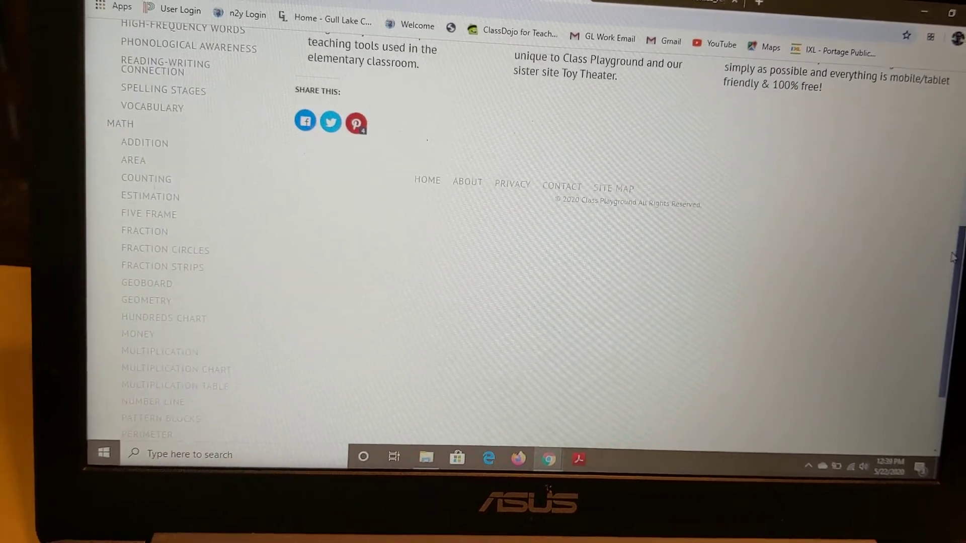
pyautogui.scroll(-3)
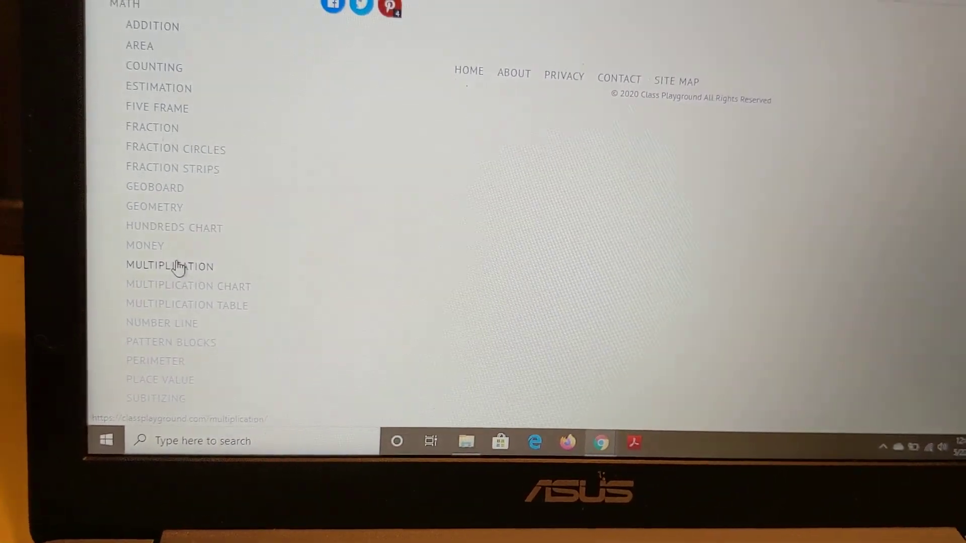
# Go to the Multiplication topic page under Math, showing its printable worksheets
pyautogui.click(169, 266)
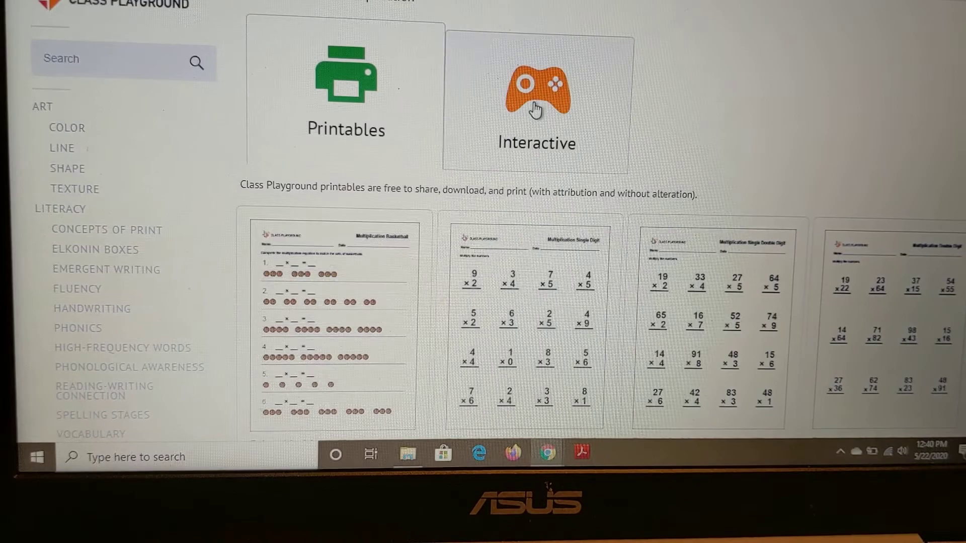
# Start the Level 1 basketball multiplication game and shoot the ball at the hoop
pyautogui.click(535, 93)
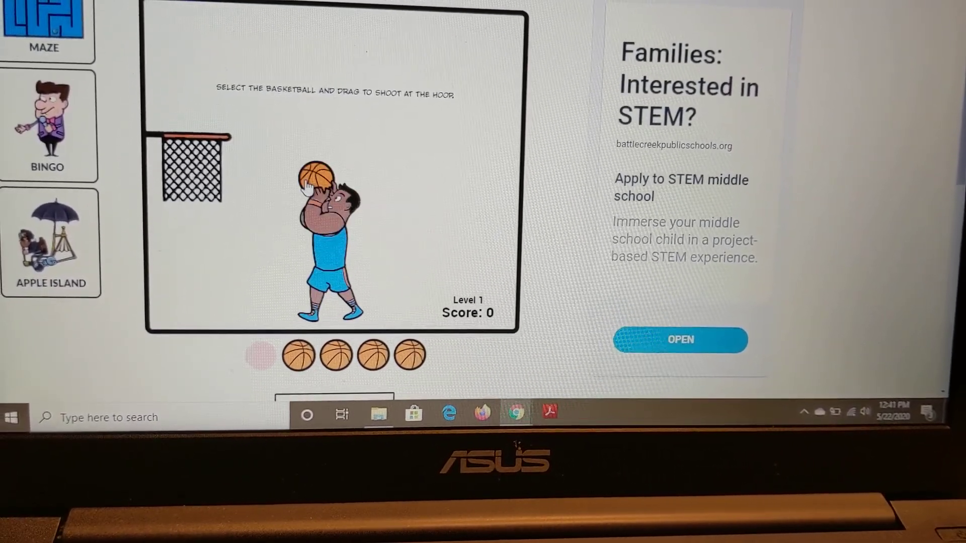
pyautogui.moveTo(316, 172); pyautogui.dragTo(395, 197)
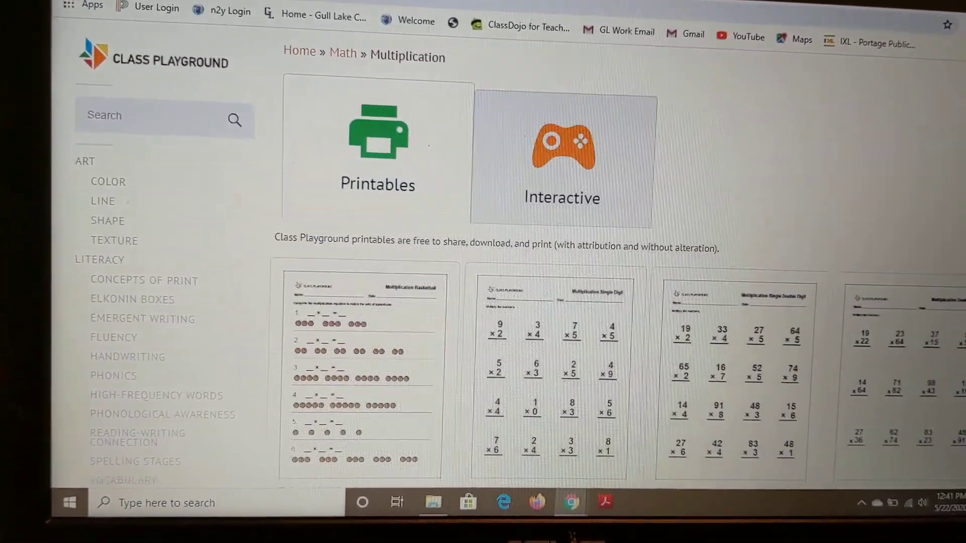
pyautogui.scroll(-3)
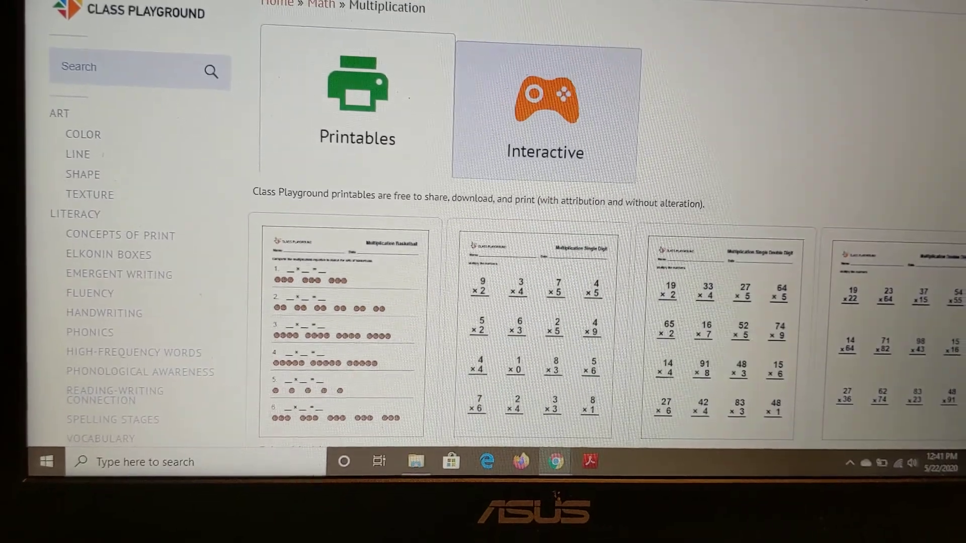